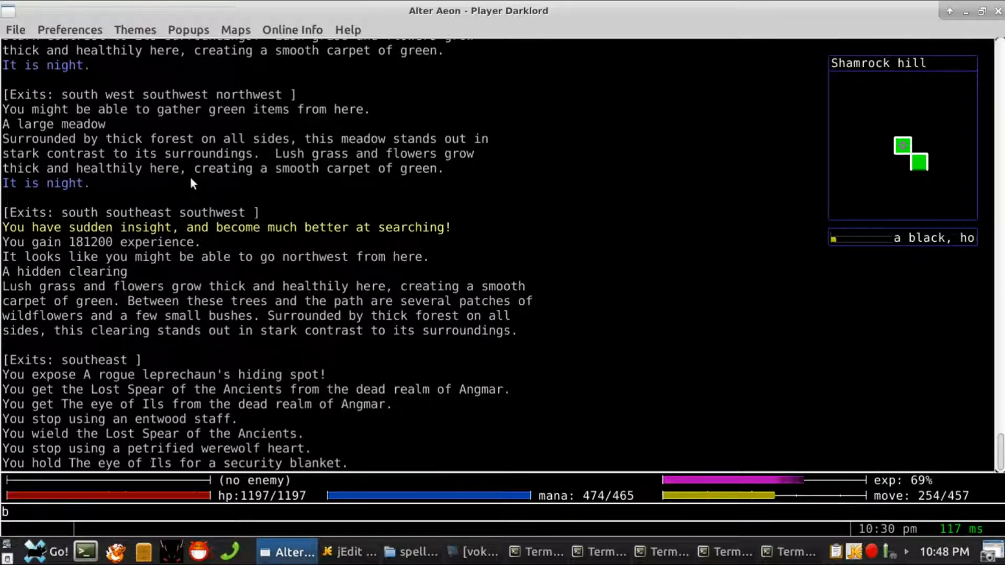
- Search the clearing to expose the rogue leprechaun, then look in its corpse
type("re")
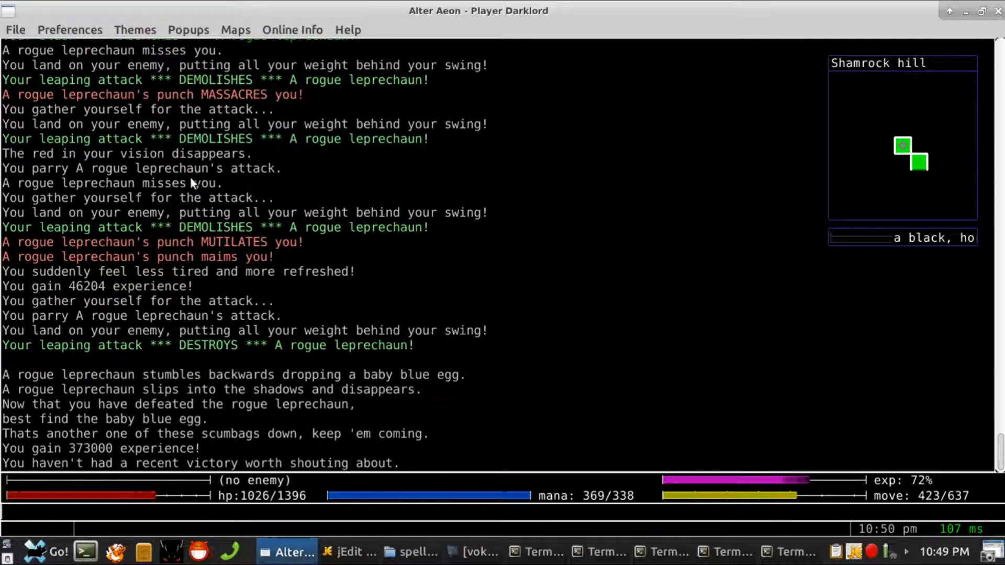
type("l in corps")
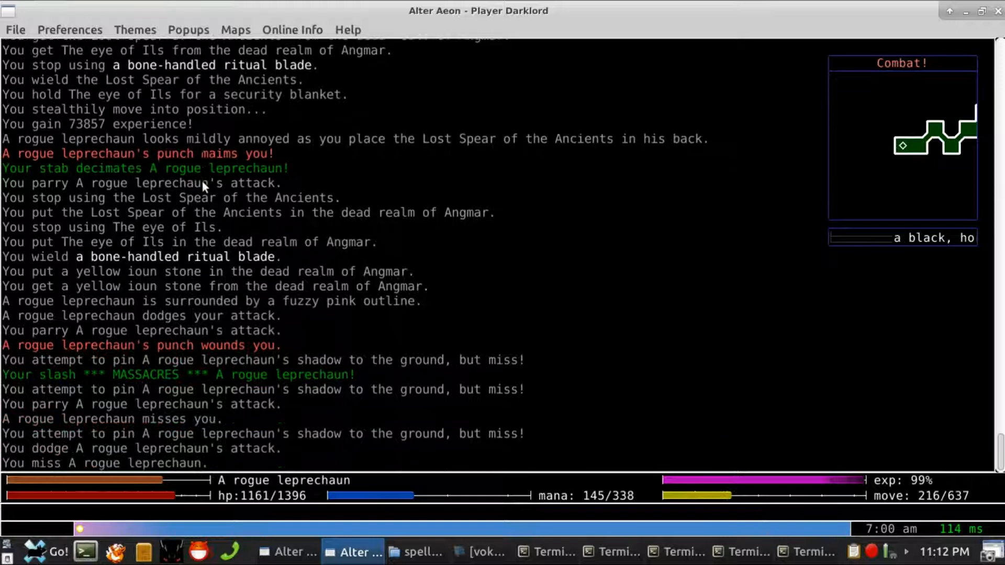
- Get the green shamrock from the leprechaun, walk east, and give the shamrock
scroll("down", 3)
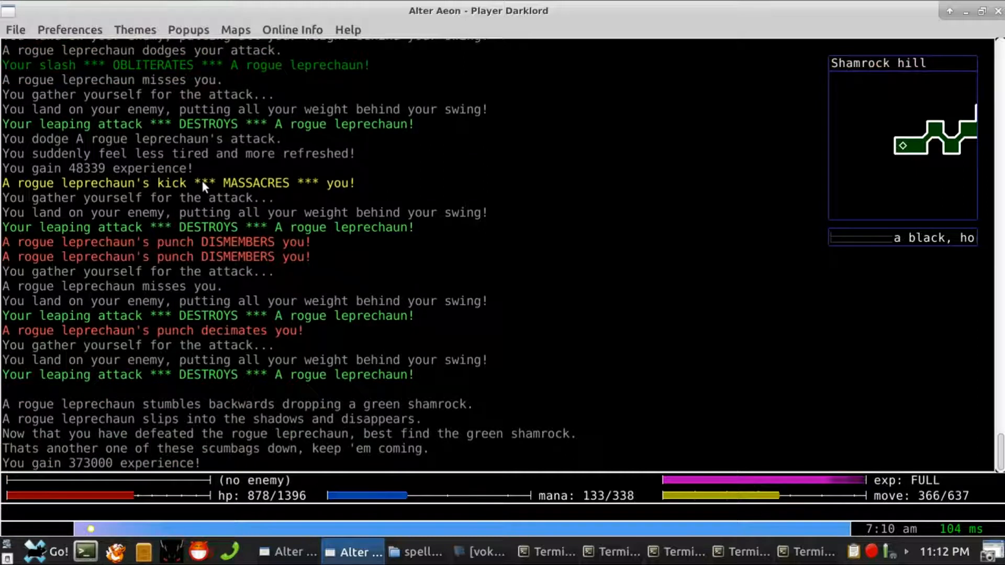
type("get sh")
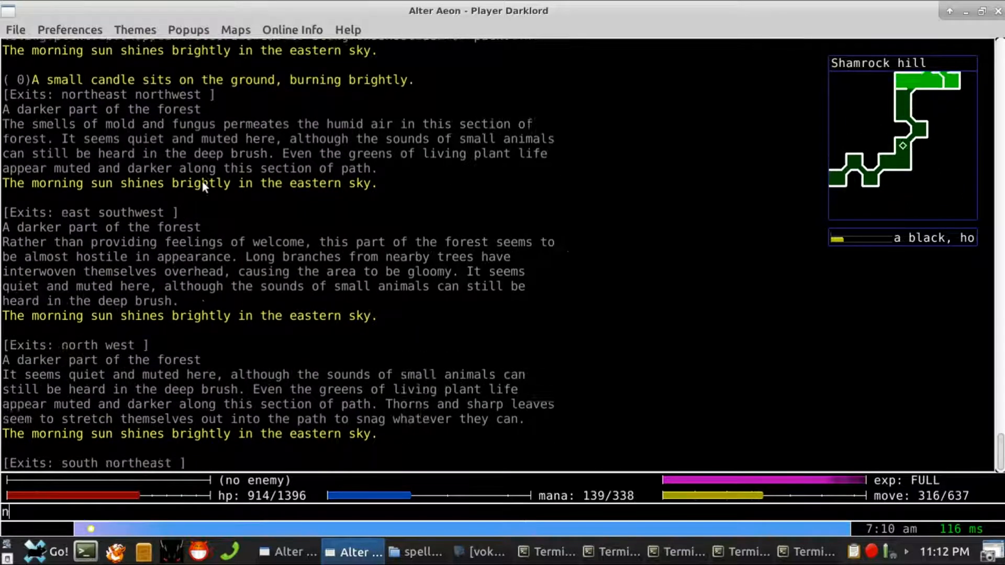
type("e")
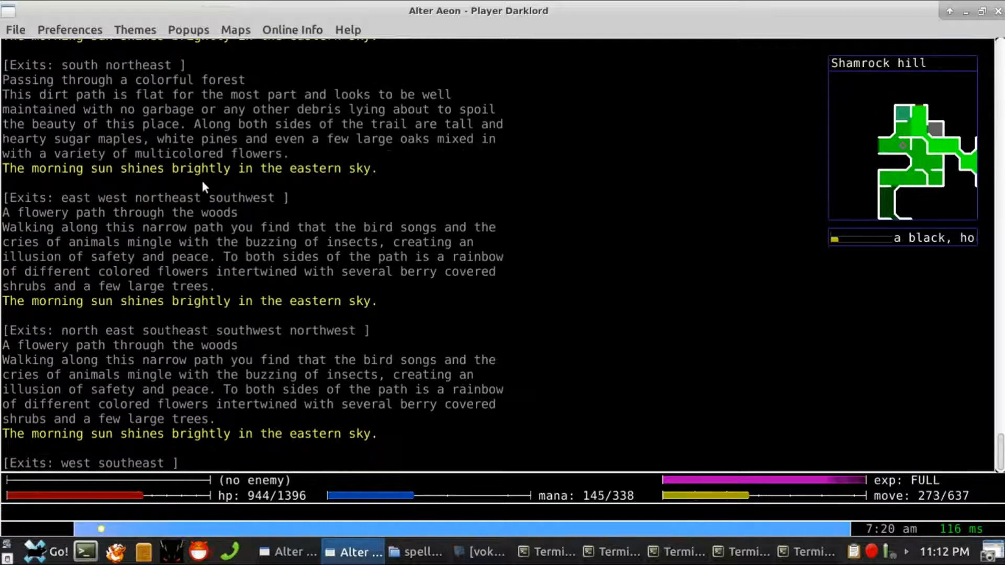
type("give sh")
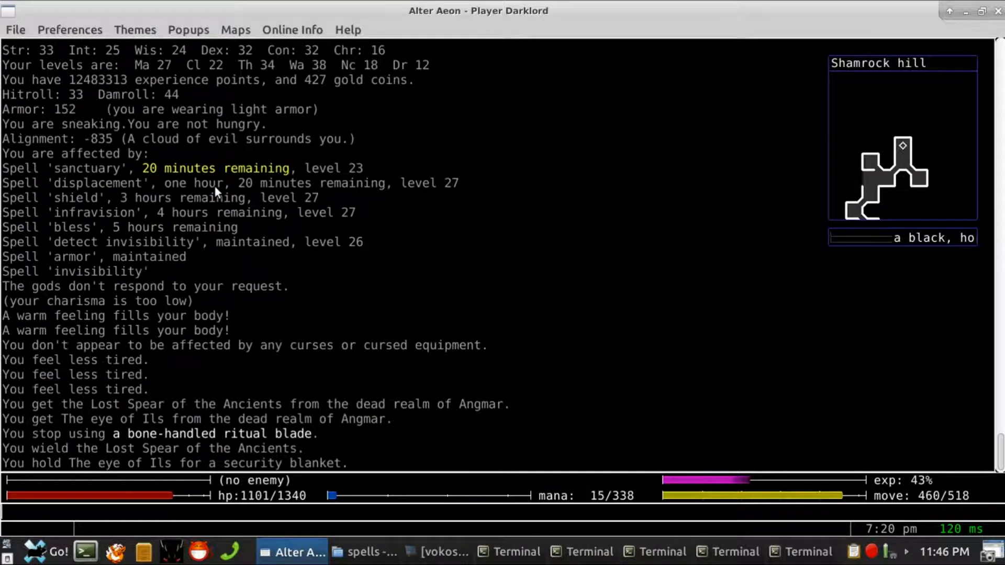
- Check active spells with 'affects', then go southwest to fight a rogue leprechaun
type("ac")
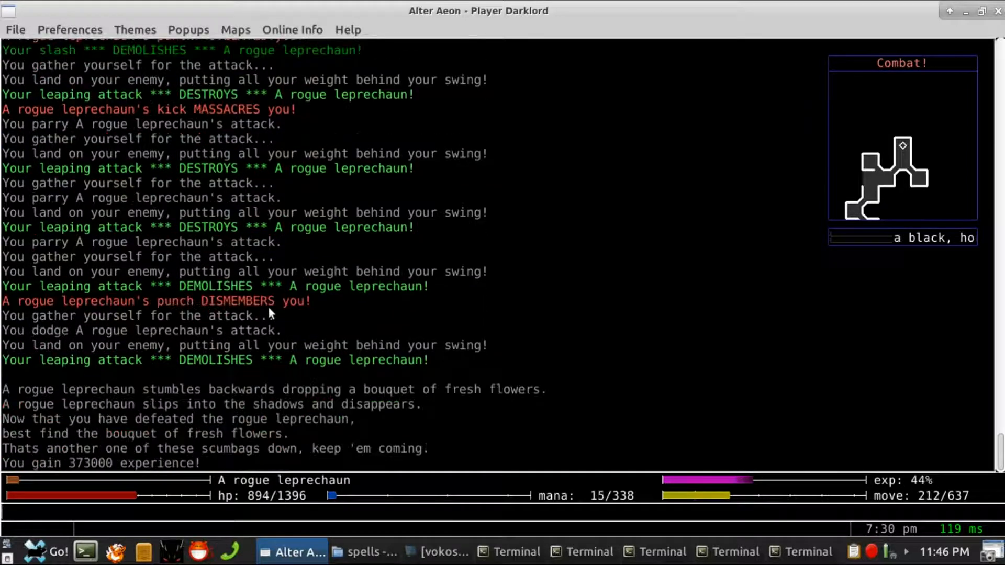
type("sw")
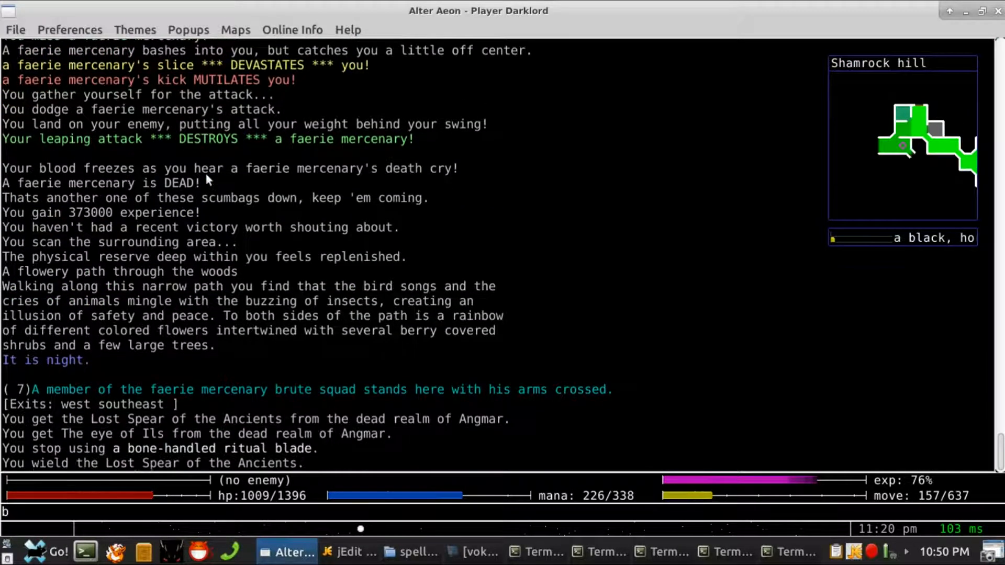
- Retreat from the mercenary fight and cast at the next faerie mercenary
type("re")
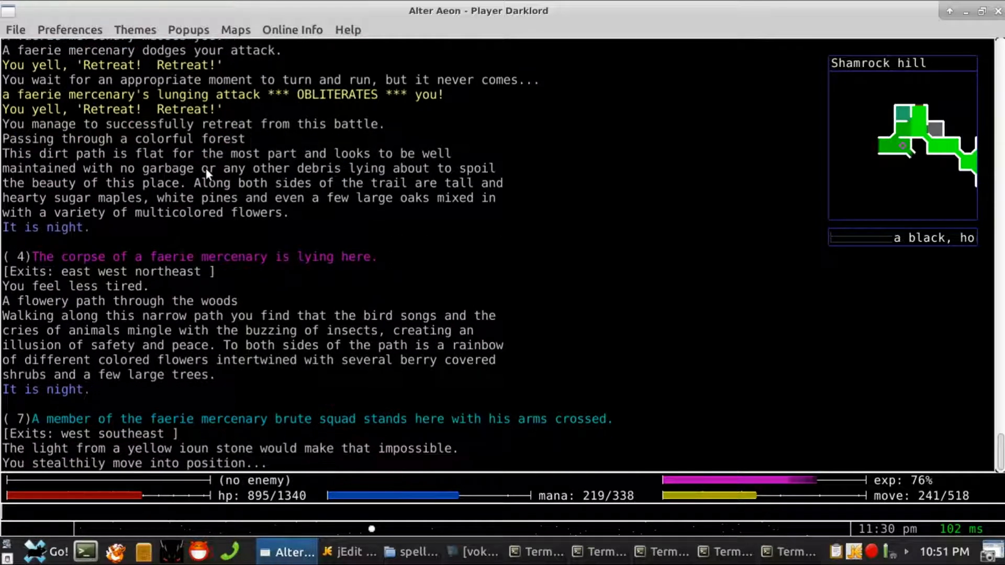
type("c fa")
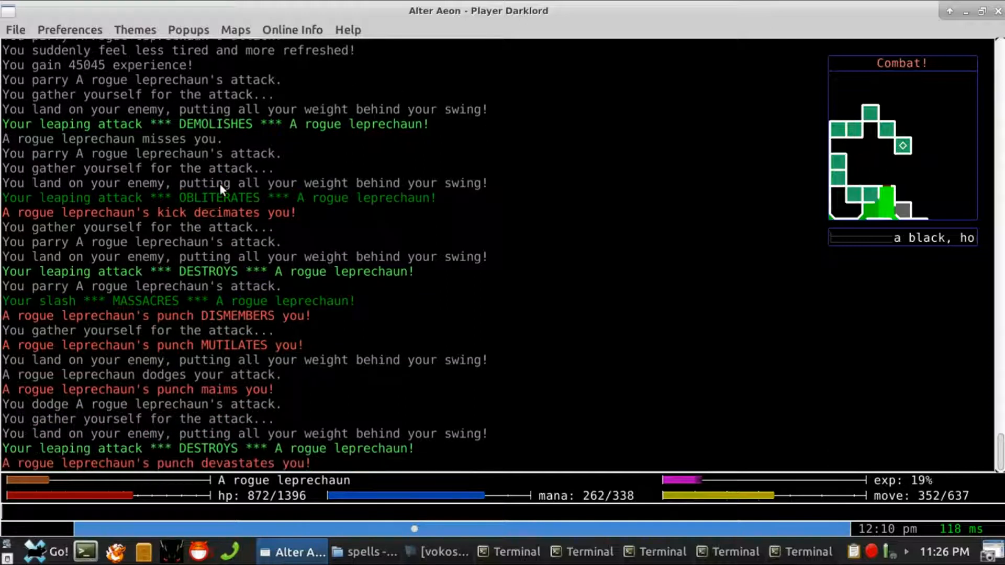
- Leap-attack the rogue leprechaun, then search the mist covered marsh
type("leap")
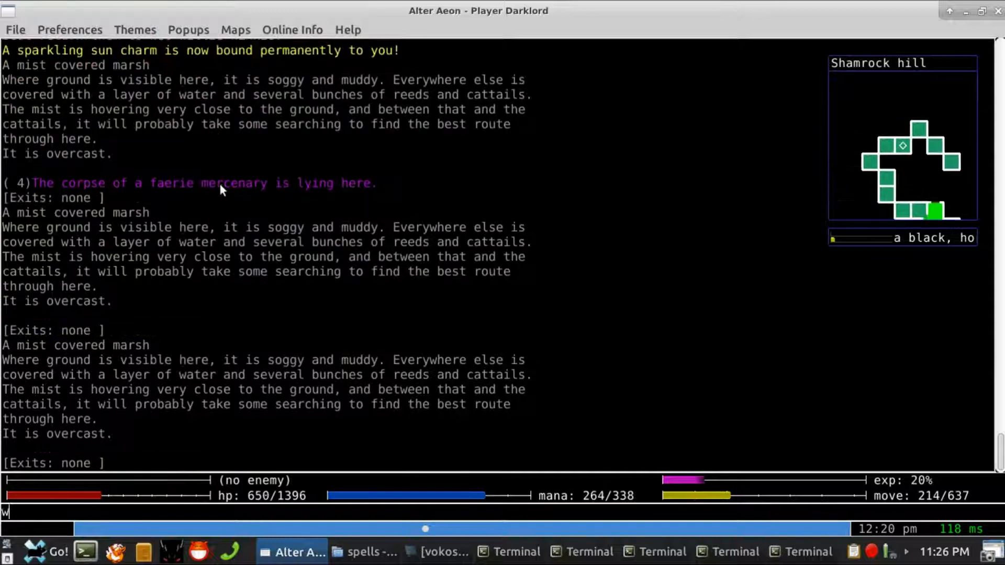
type("se")
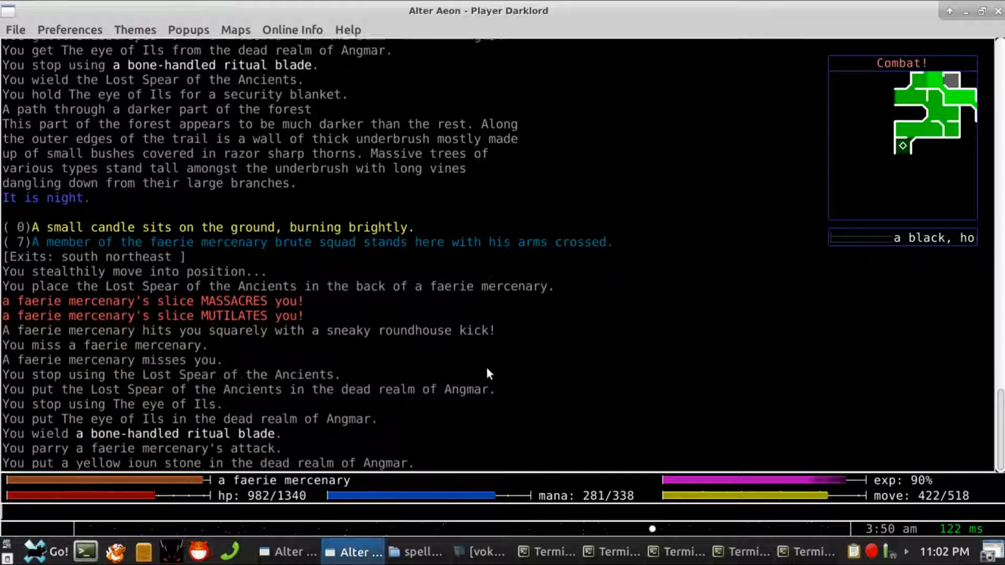
- Leap the faerie mercenary to death, start typing 'get', then switch to lawful-evil.org
type("leap")
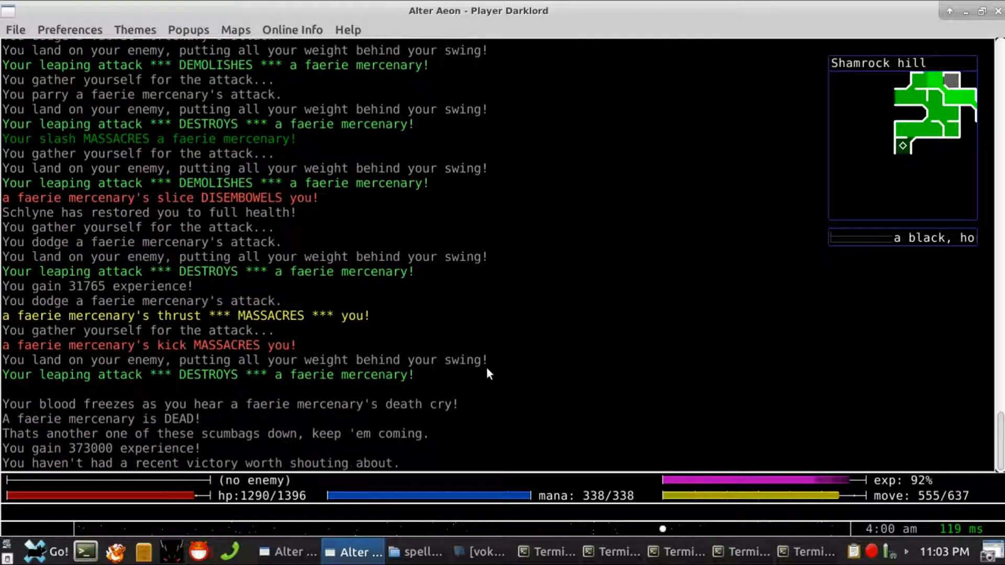
type("ge")
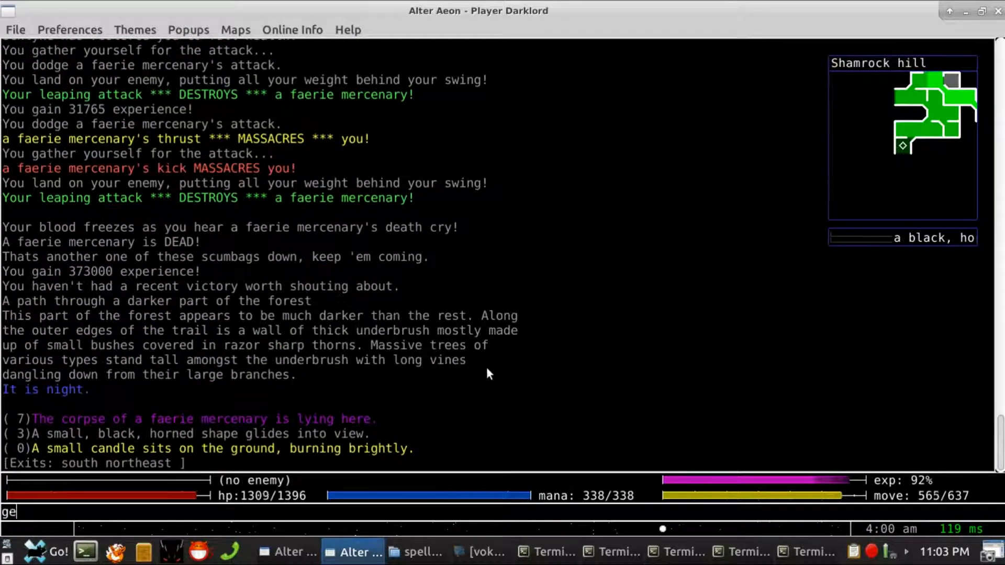
left_click(351, 551)
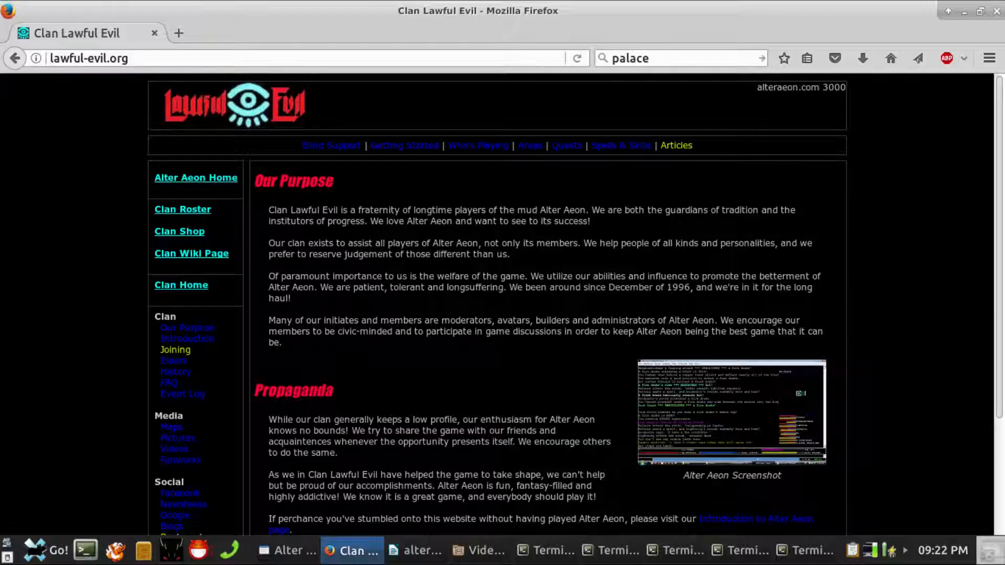